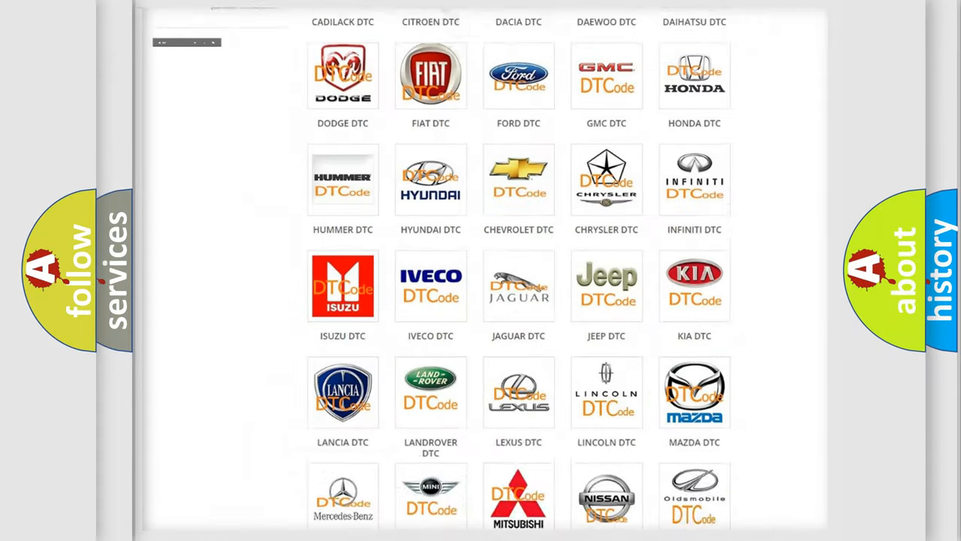
Select the Lincoln logo from the DTC brand grid and browse its trouble code list.
scroll("up", 3)
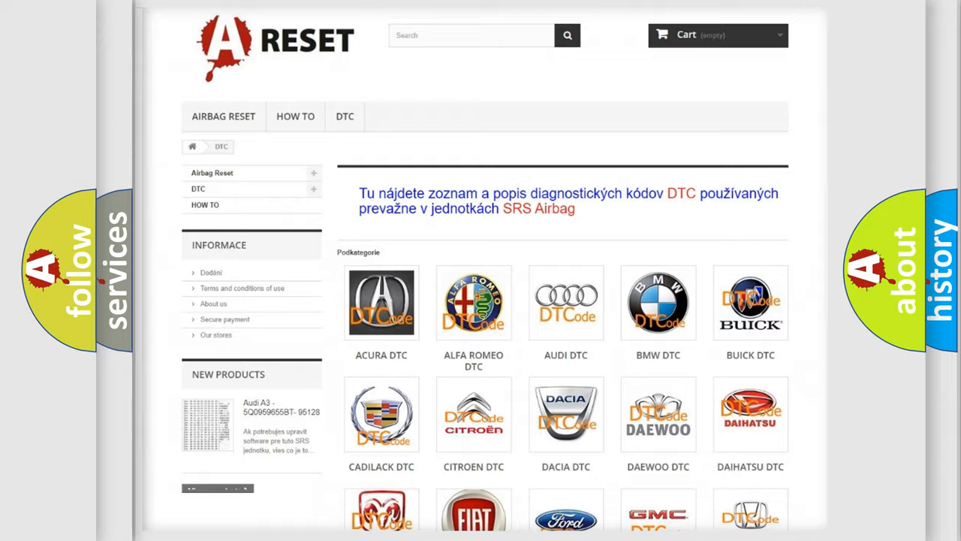
scroll("down", 3)
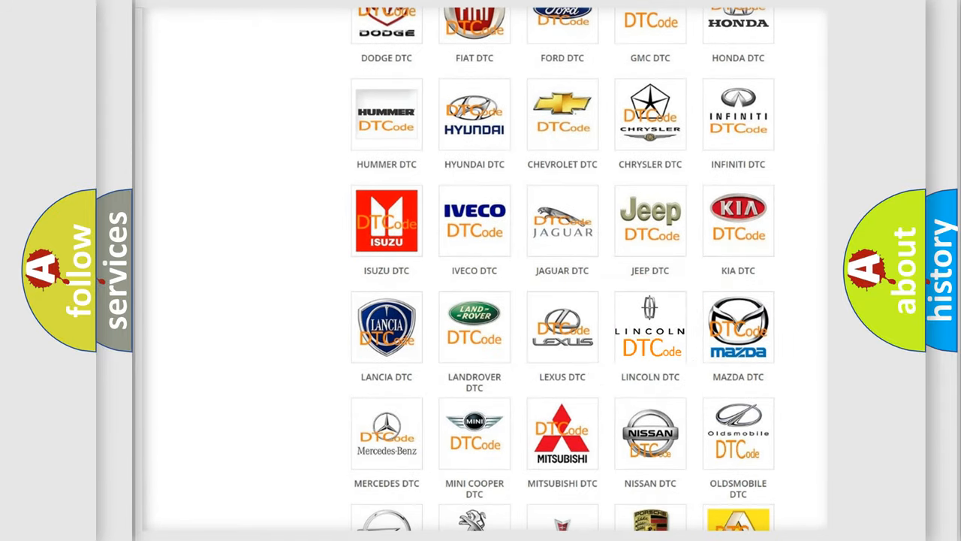
left_click(650, 327)
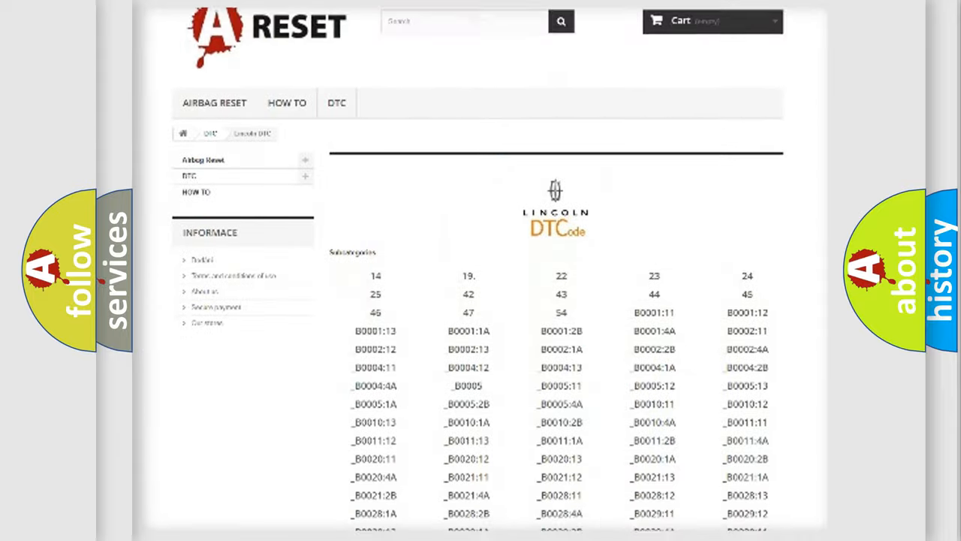
scroll("down", 3)
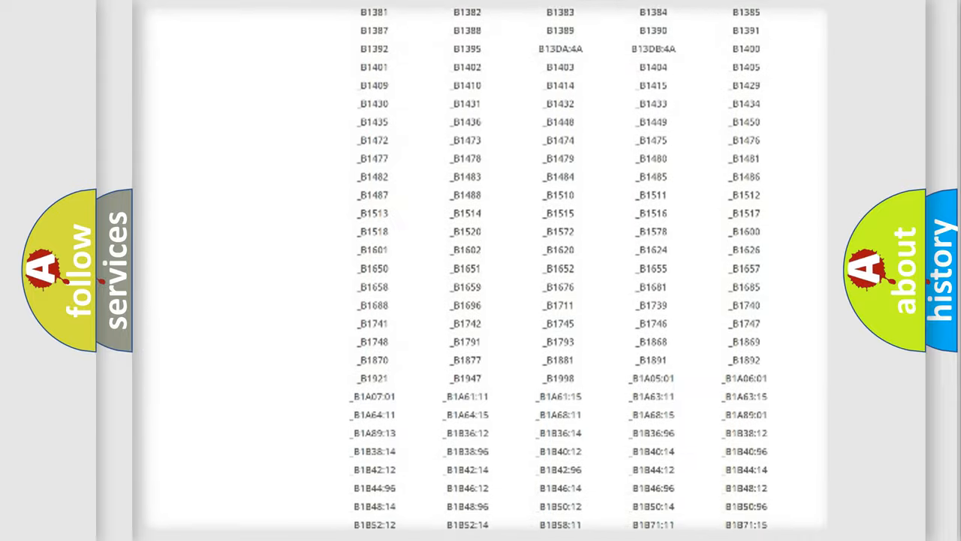
scroll("up", 3)
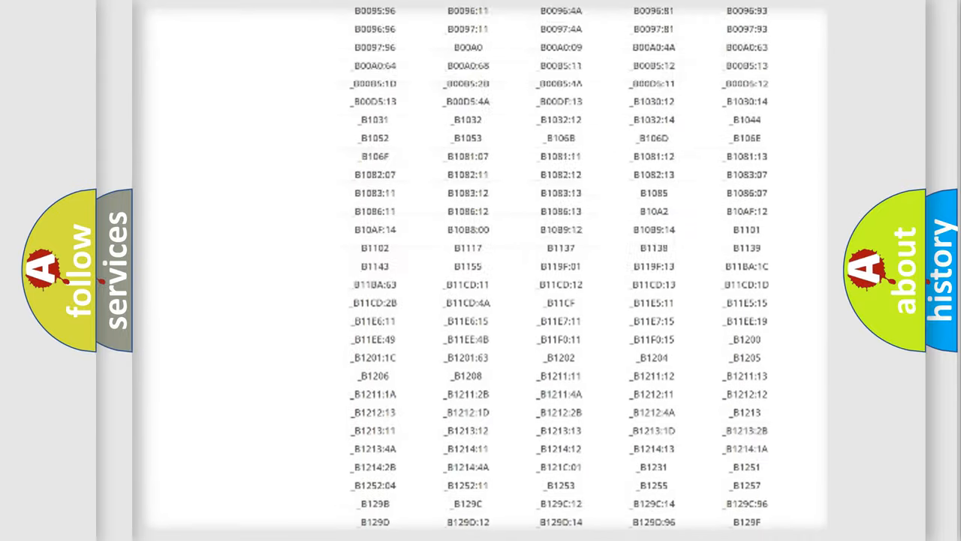
scroll("up", 3)
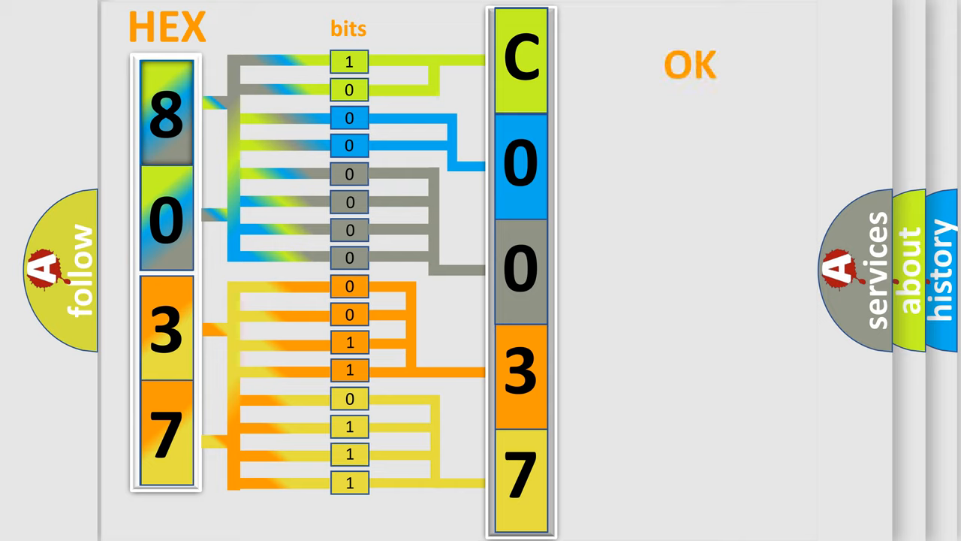
Advance to the slide showing the full code C0037:76 beside the Lincoln DTC logo.
left_click(690, 66)
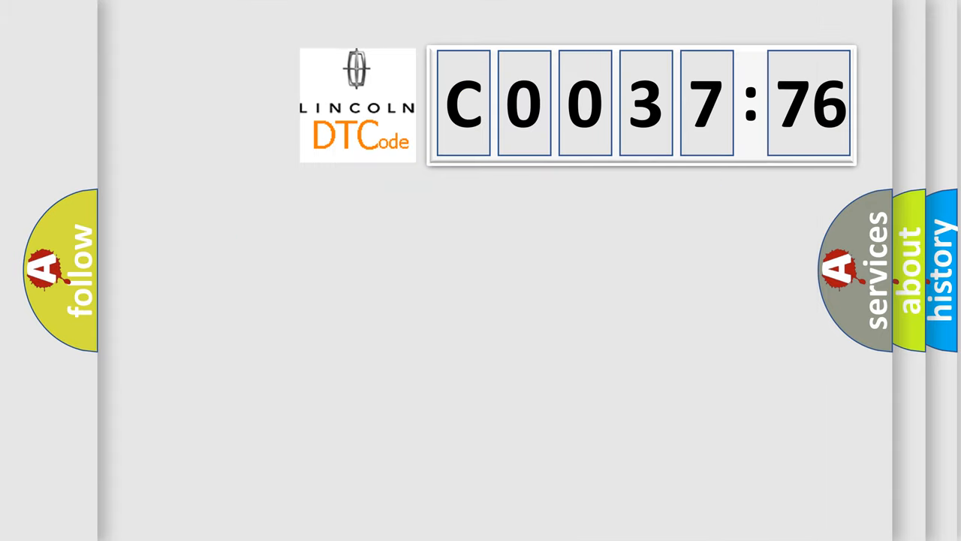